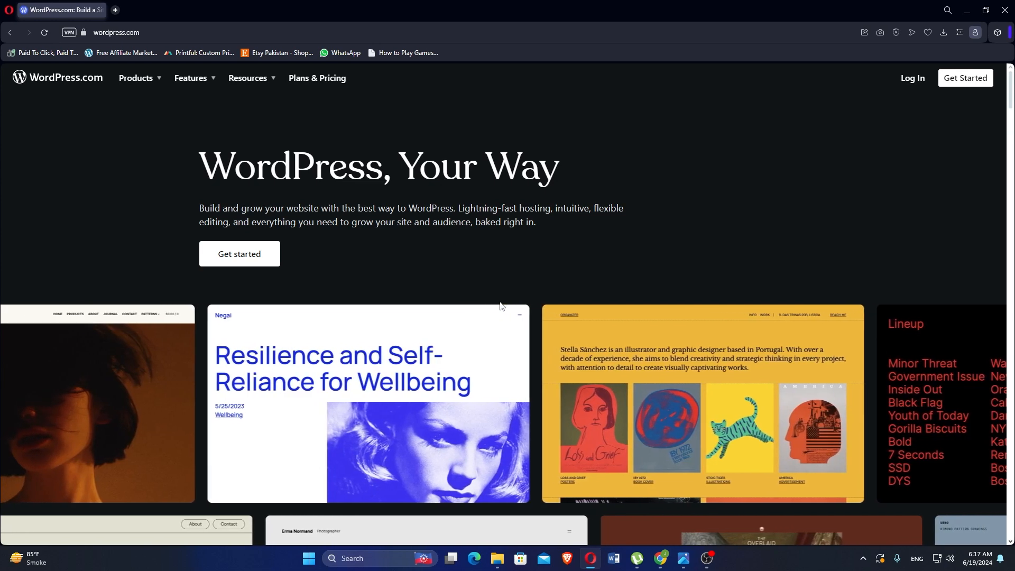
# Scroll the WordPress.com homepage past the theme gallery to 'Do it all with WordPress.com'.
pyautogui.scroll(-3)
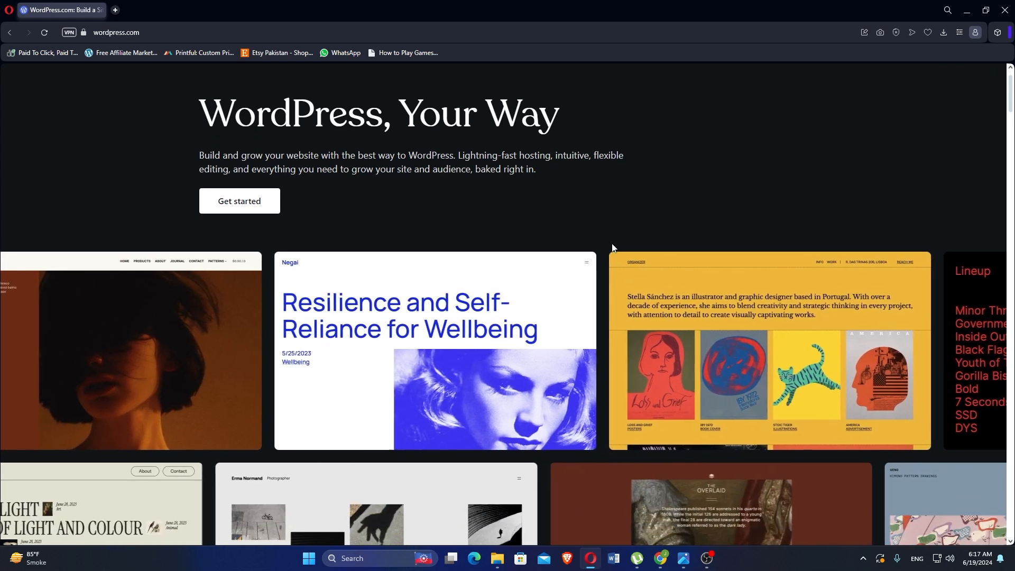
pyautogui.scroll(-3)
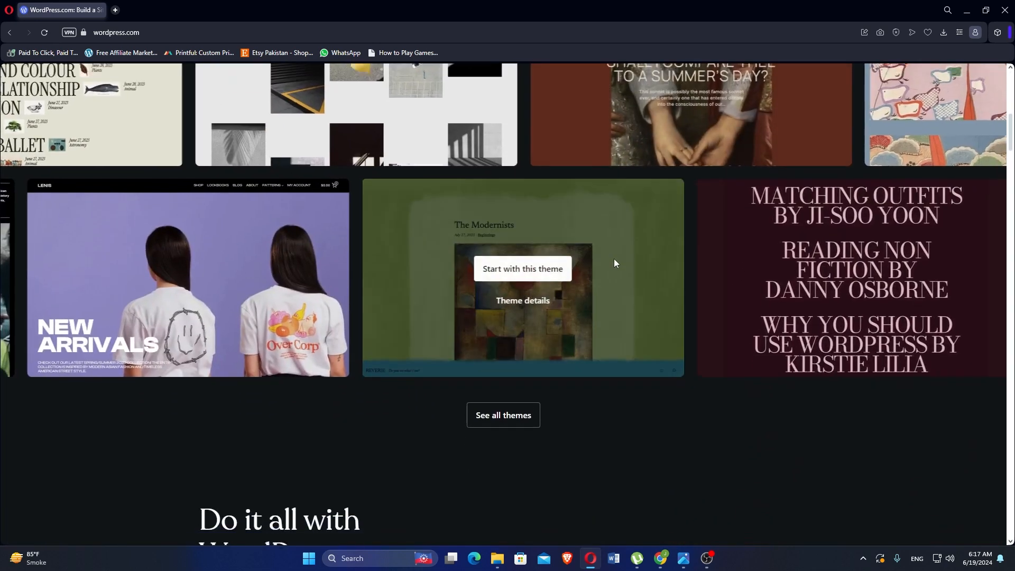
pyautogui.scroll(-3)
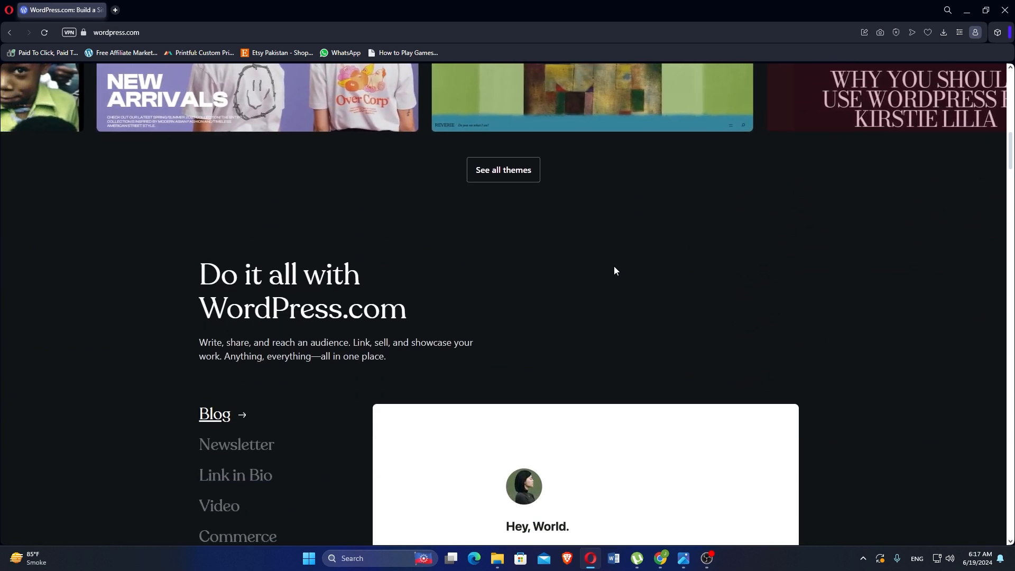
pyautogui.scroll(-3)
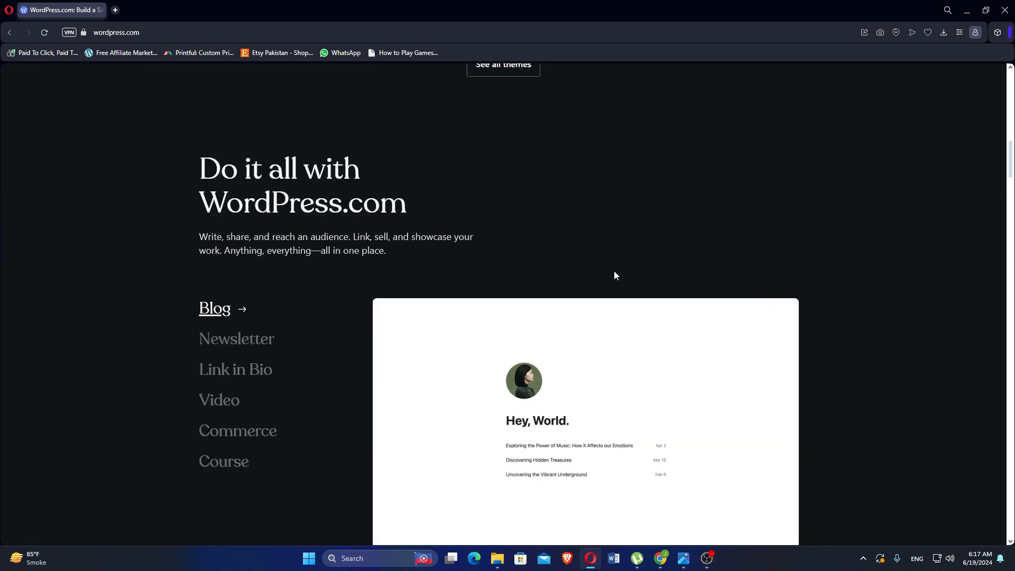
pyautogui.scroll(-3)
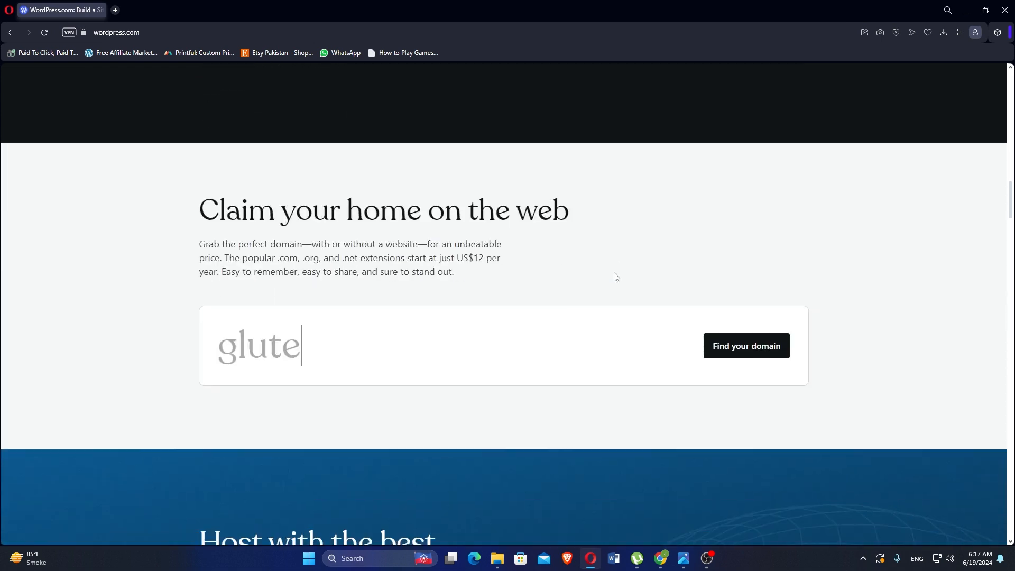
pyautogui.scroll(3)
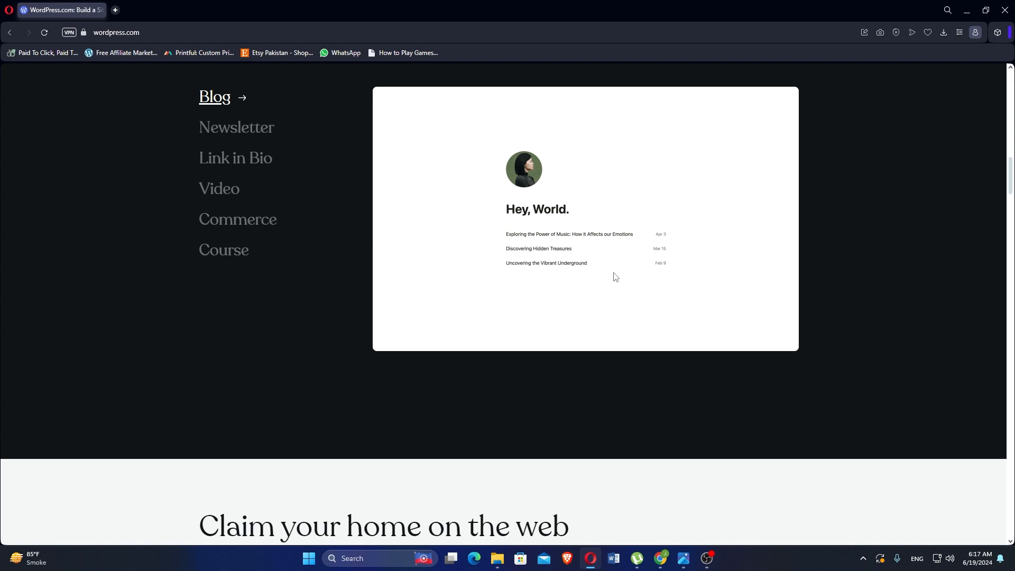
# Scroll down to the 'There's a plan for you' pricing table, Personal to Enterprise.
pyautogui.scroll(-3)
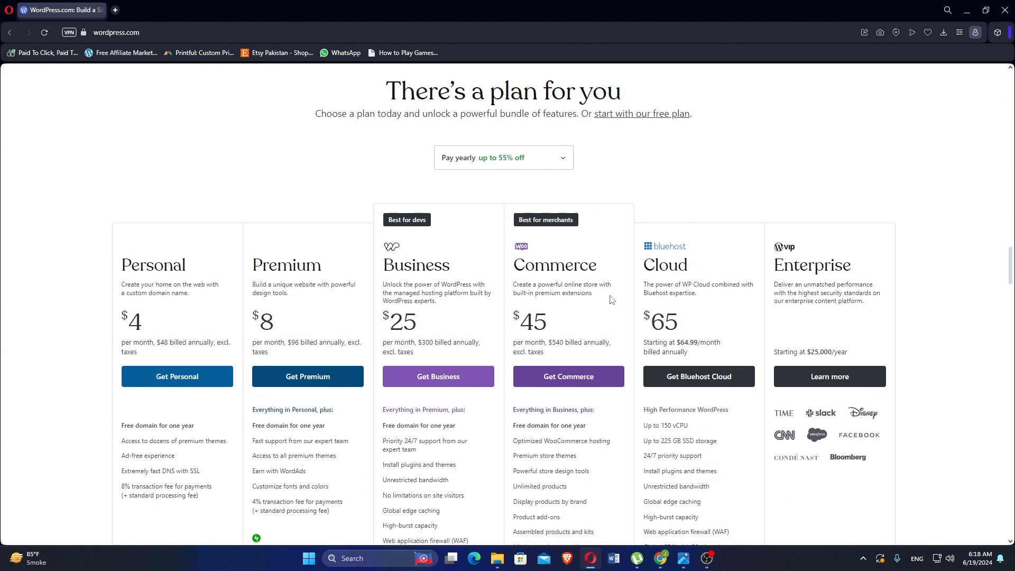
# Scroll past plan features, Compare plans and agency hosting to 'WordPress to the Core'.
pyautogui.scroll(-3)
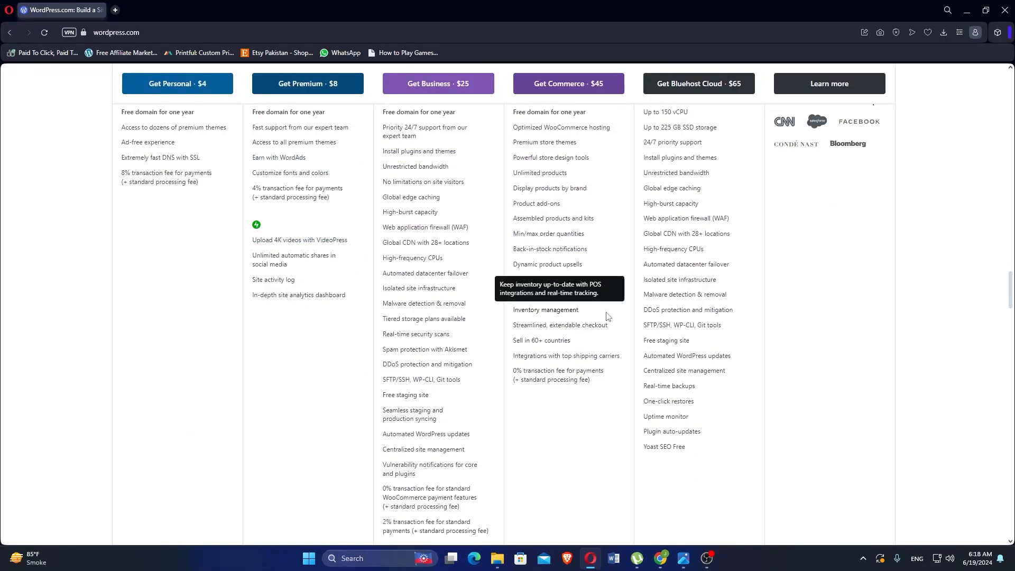
pyautogui.moveTo(607, 337)
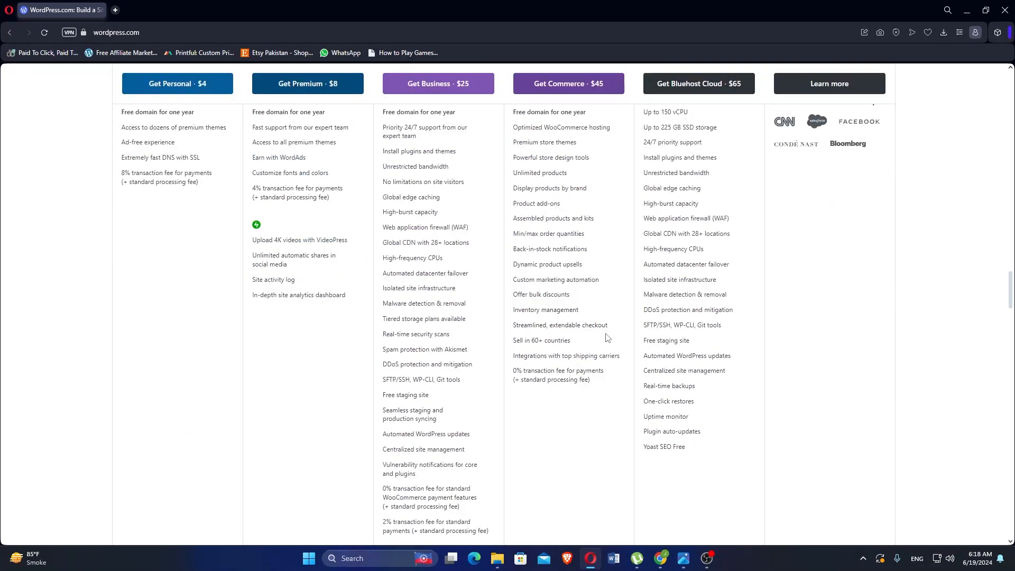
pyautogui.scroll(-3)
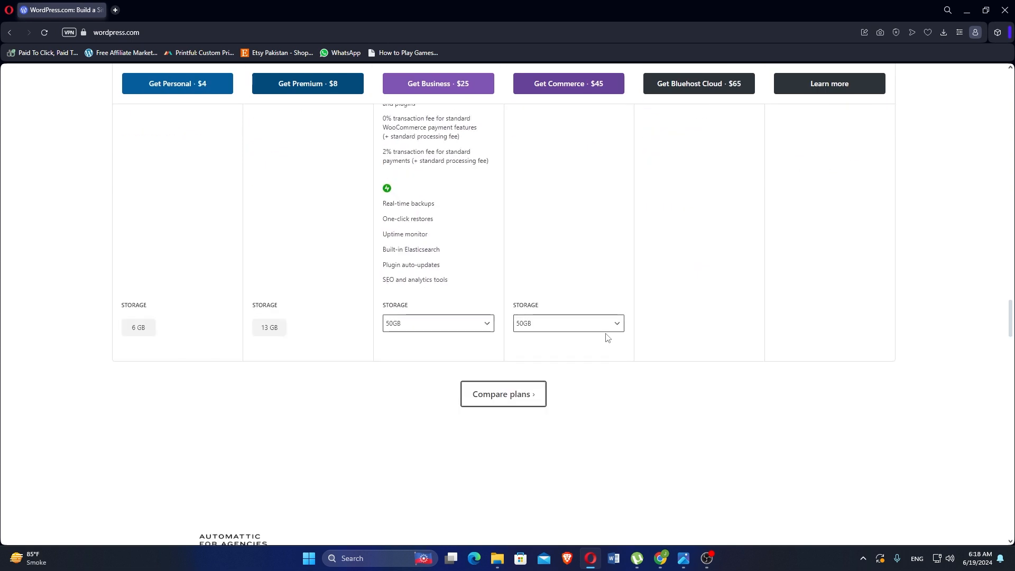
pyautogui.scroll(-3)
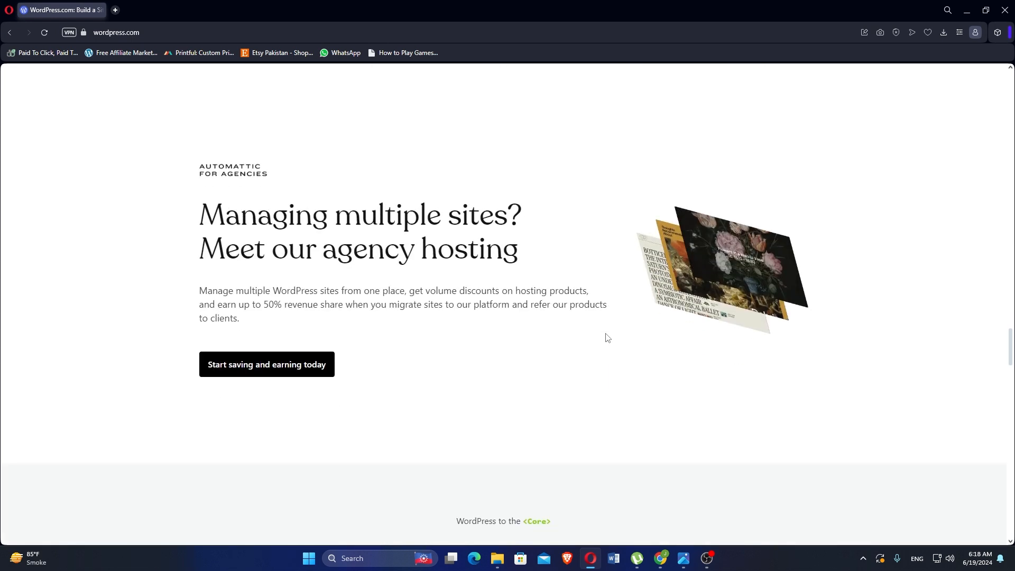
pyautogui.scroll(-3)
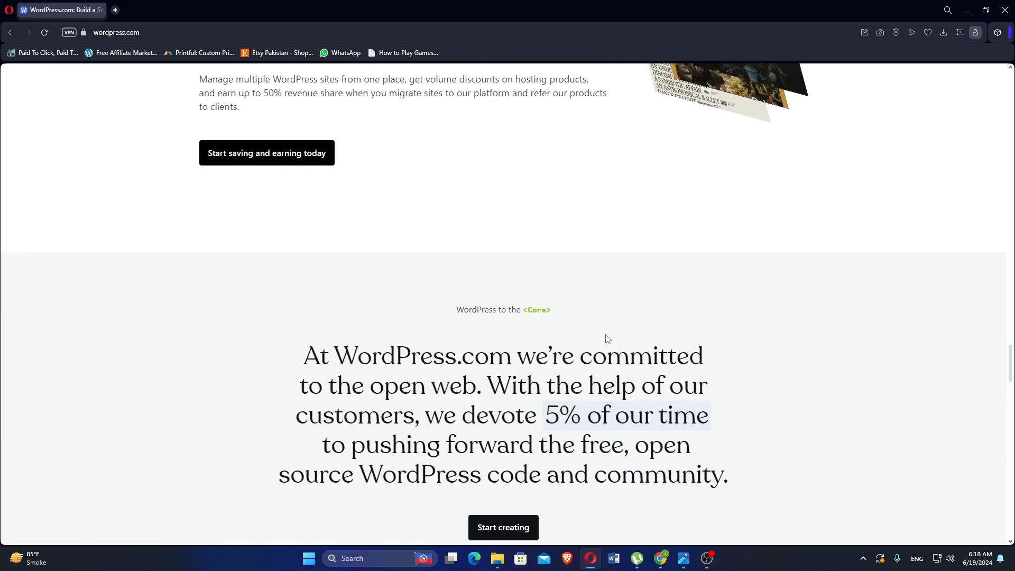
pyautogui.scroll(3)
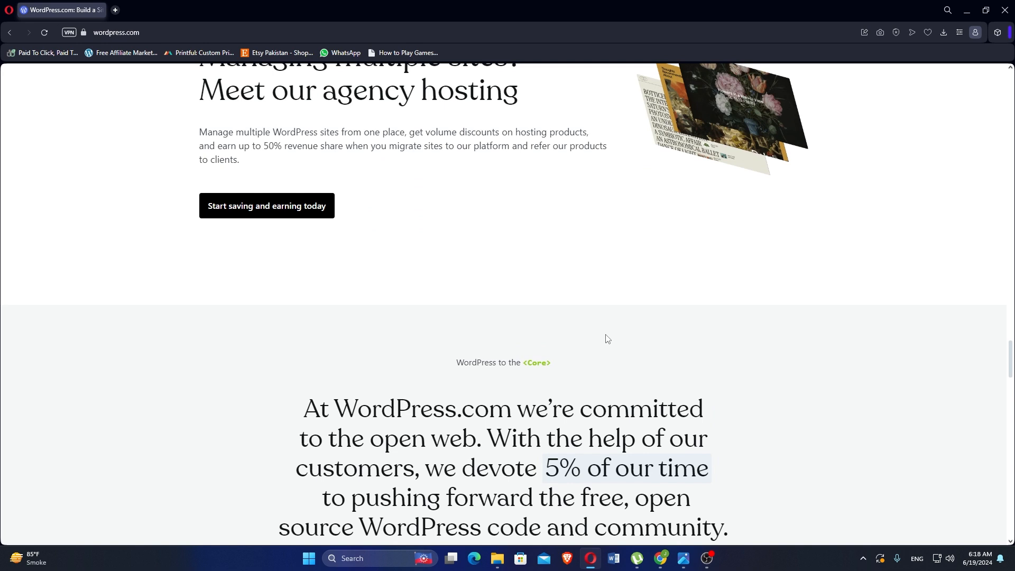
pyautogui.scroll(-3)
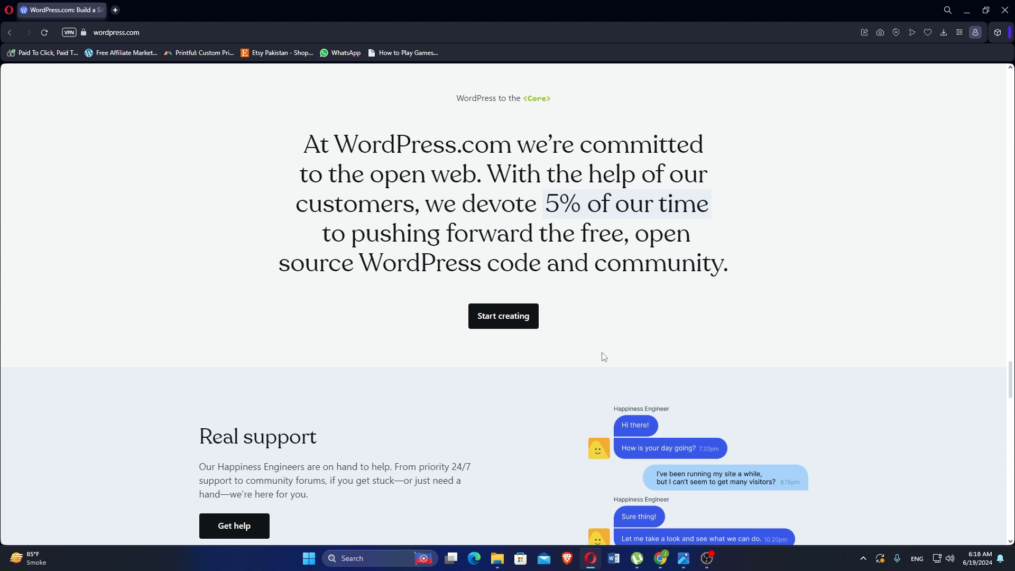
pyautogui.moveTo(606, 363)
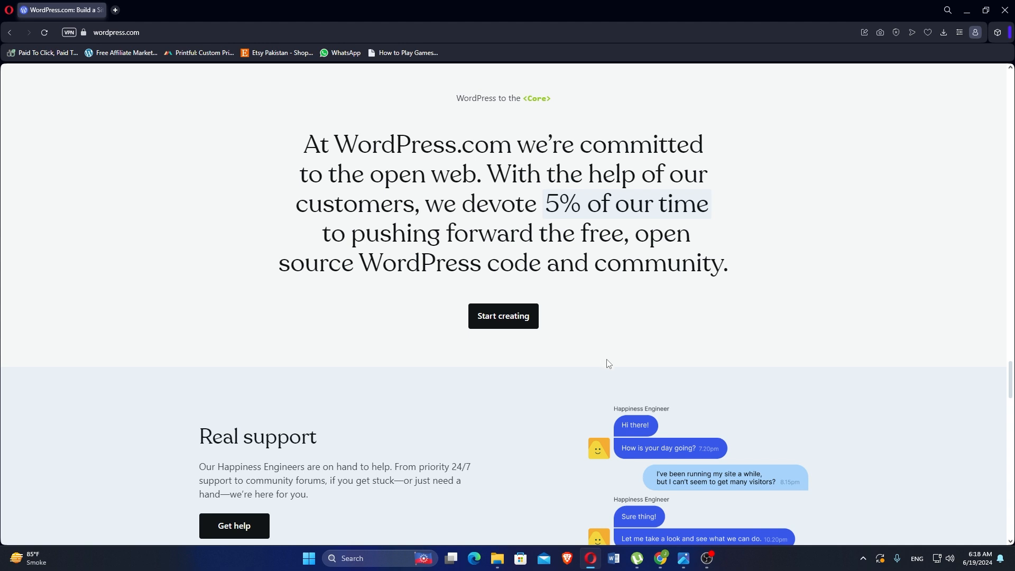
pyautogui.scroll(-3)
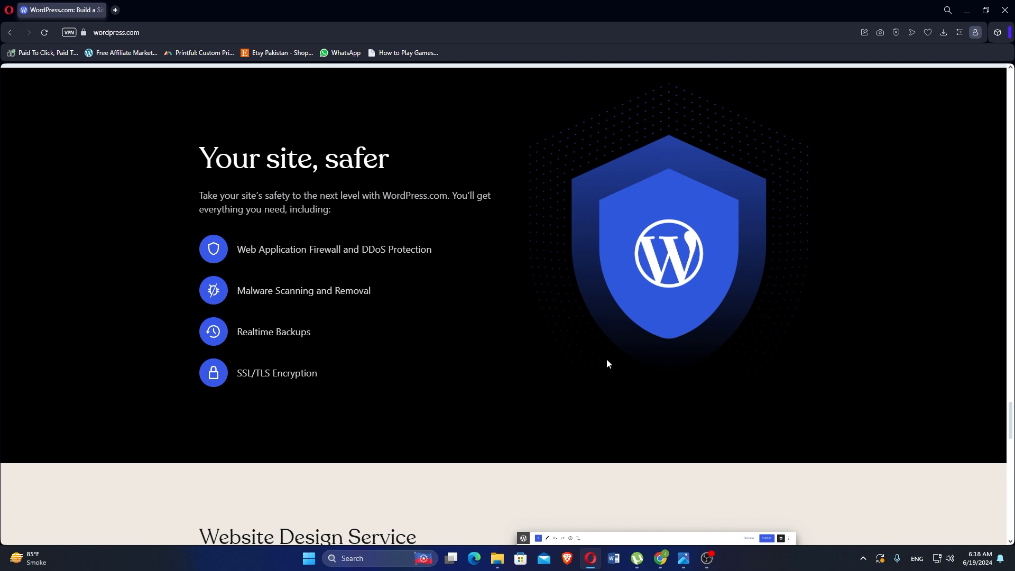
# Scroll past security, VIP and Jetpack sections to the Products, Features, Resources footer.
pyautogui.scroll(-3)
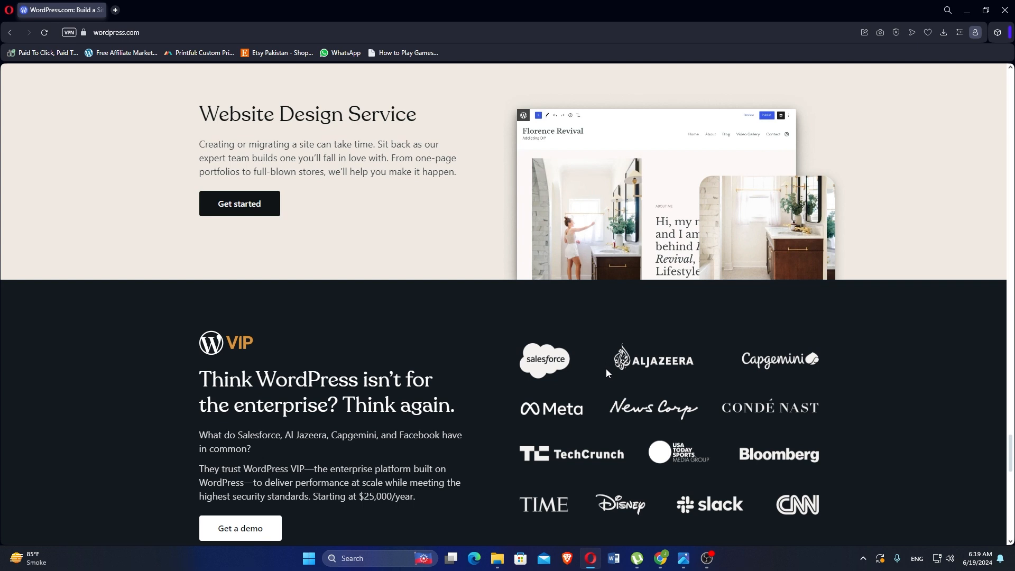
pyautogui.scroll(-3)
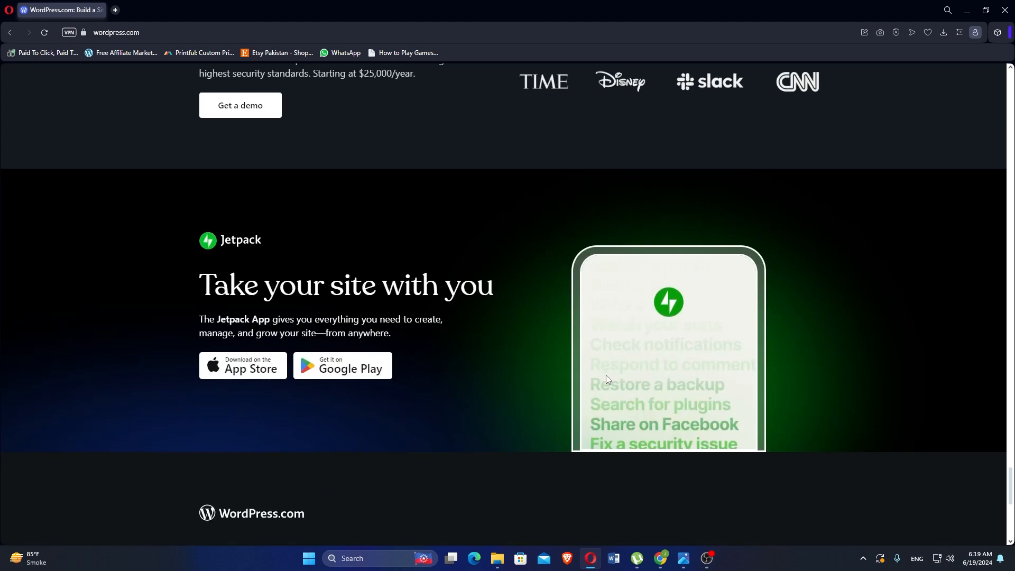
pyautogui.scroll(-3)
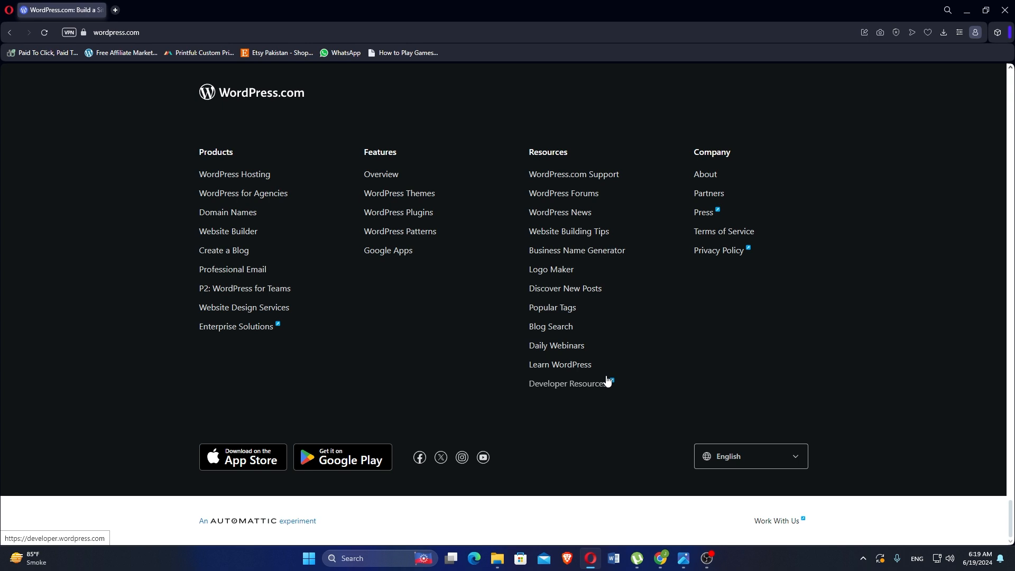
pyautogui.moveTo(689, 175)
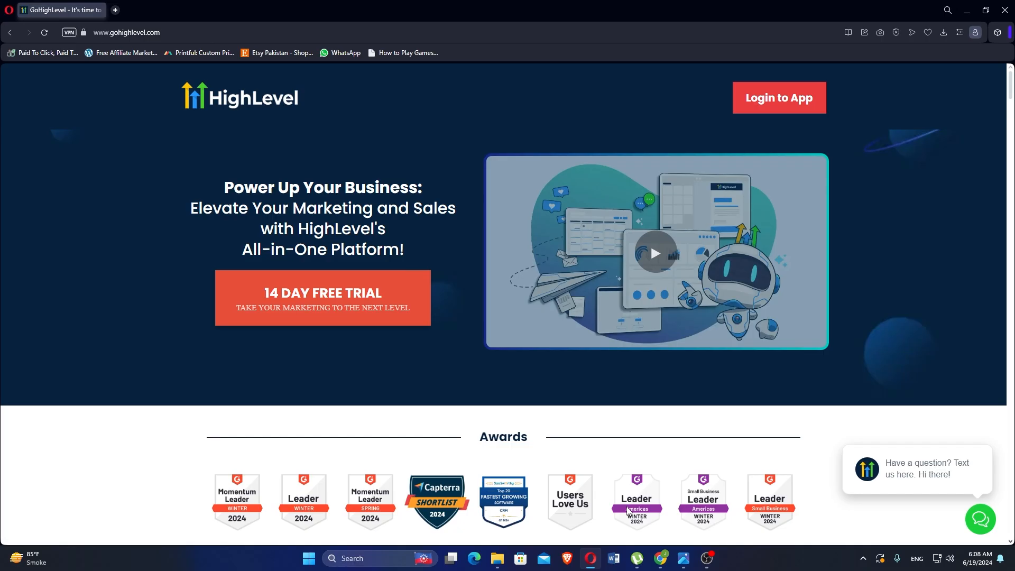
# Scroll the GoHighLevel homepage past Capture and Nurture Leads sections to Pricing.
pyautogui.scroll(-3)
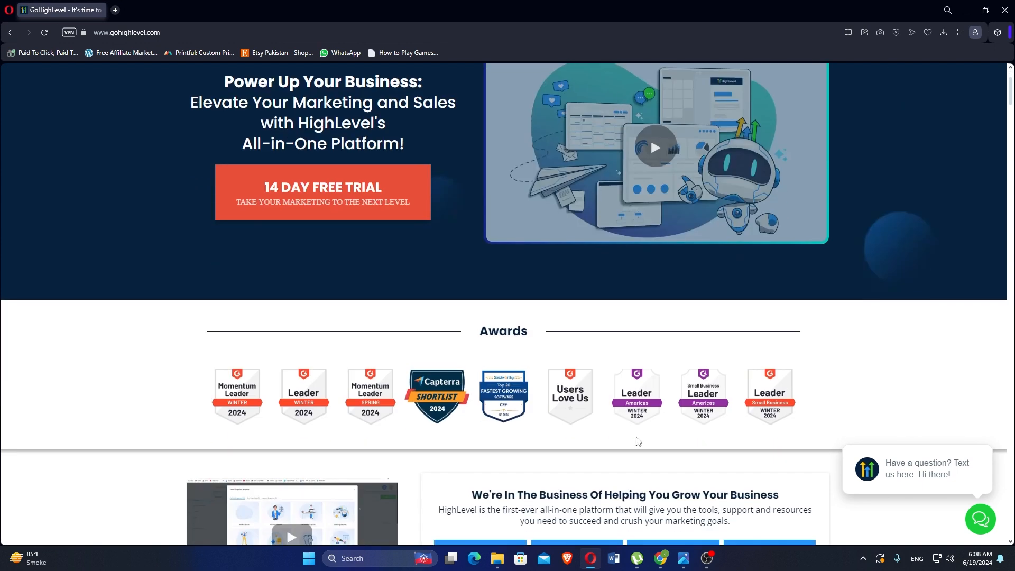
pyautogui.scroll(-3)
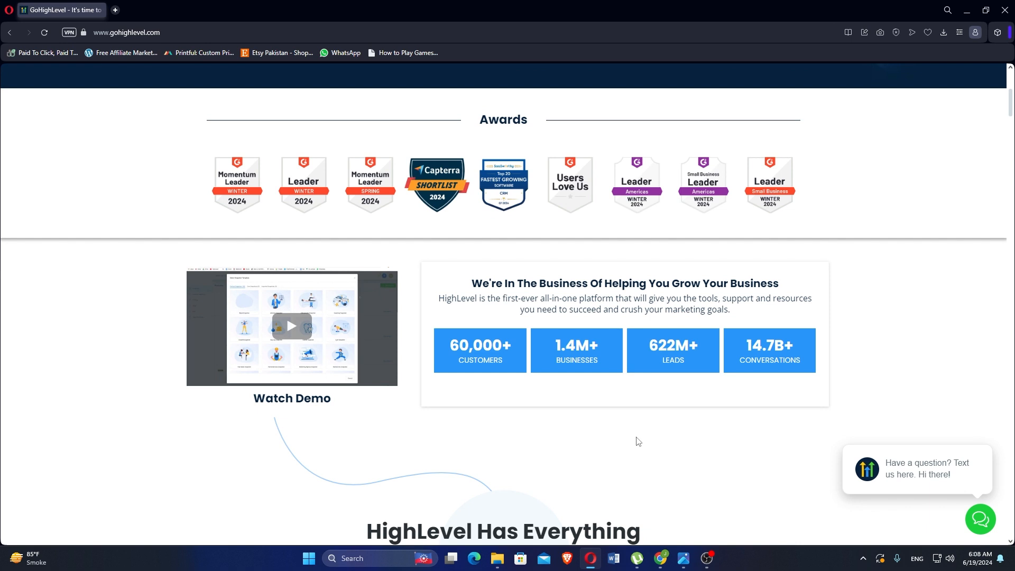
pyautogui.scroll(-3)
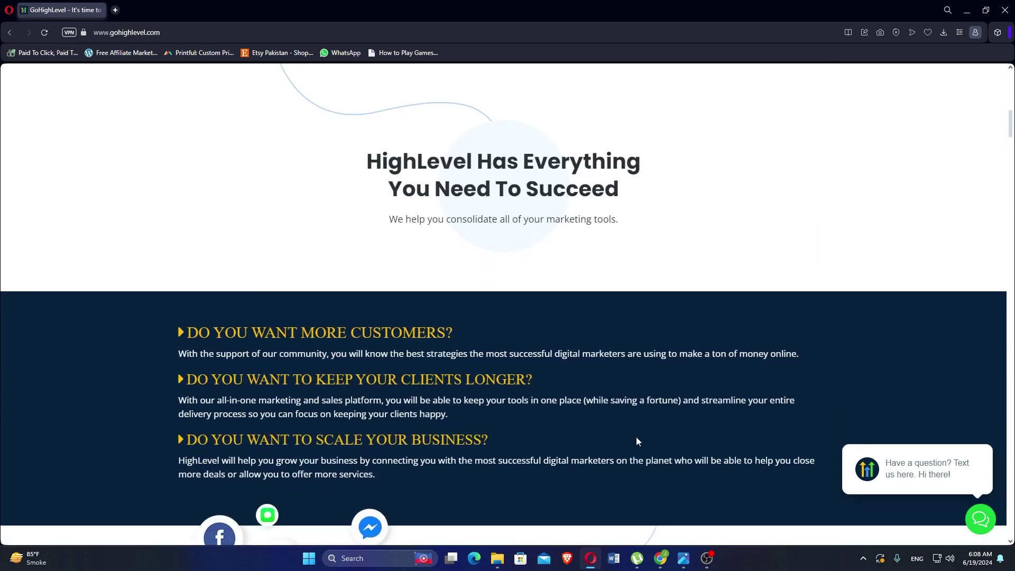
pyautogui.scroll(-3)
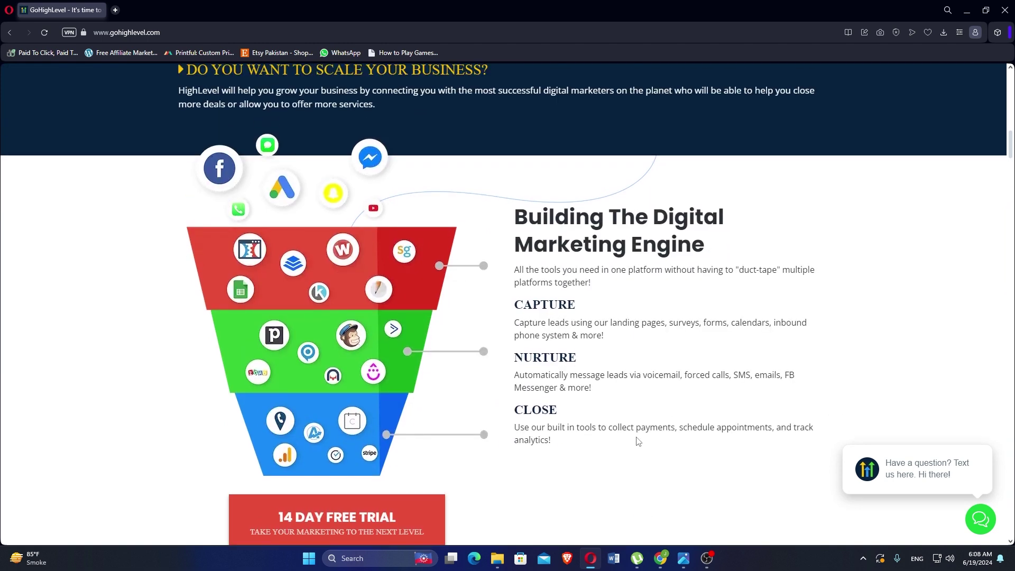
pyautogui.scroll(-3)
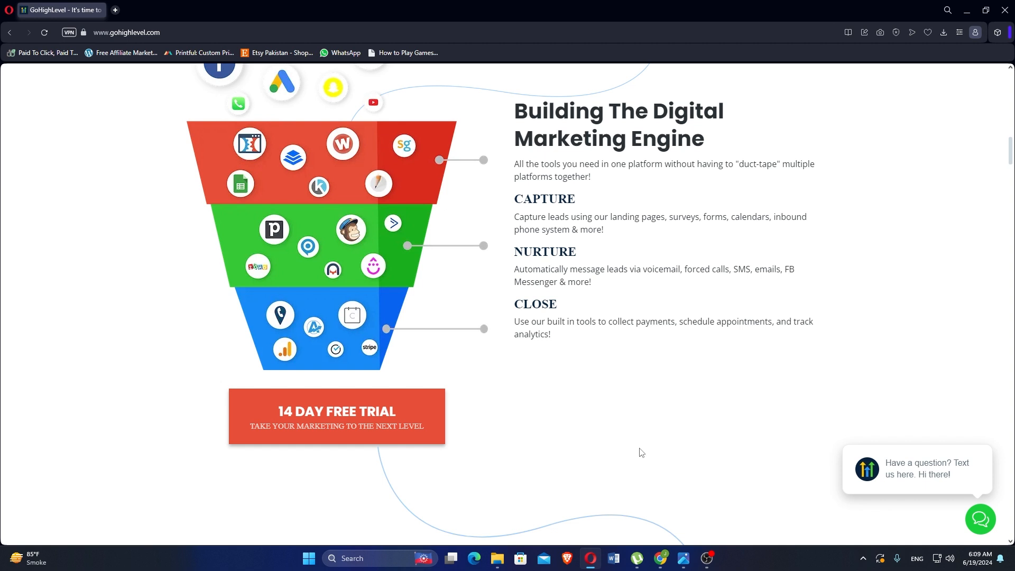
pyautogui.moveTo(640, 458)
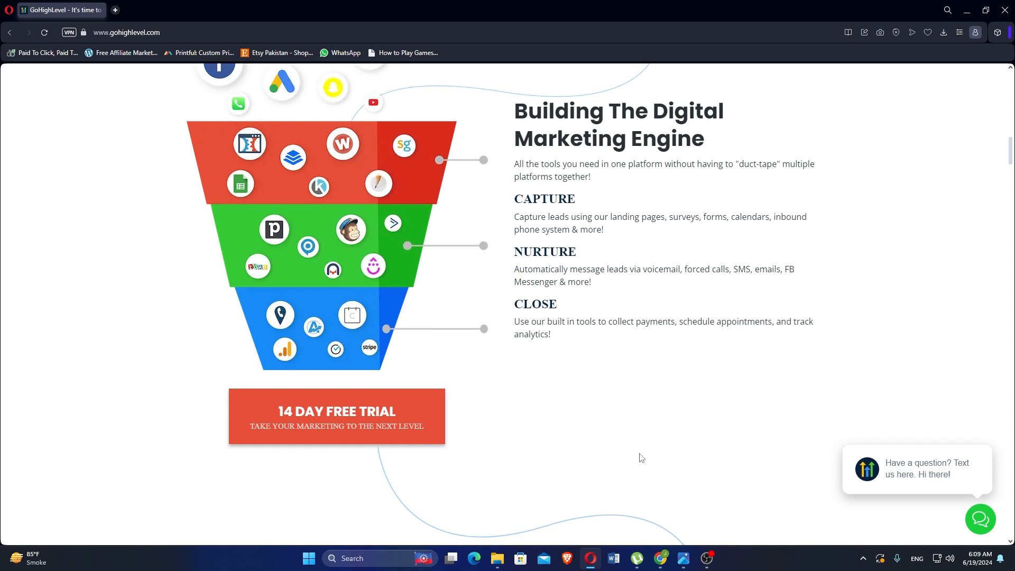
pyautogui.scroll(-3)
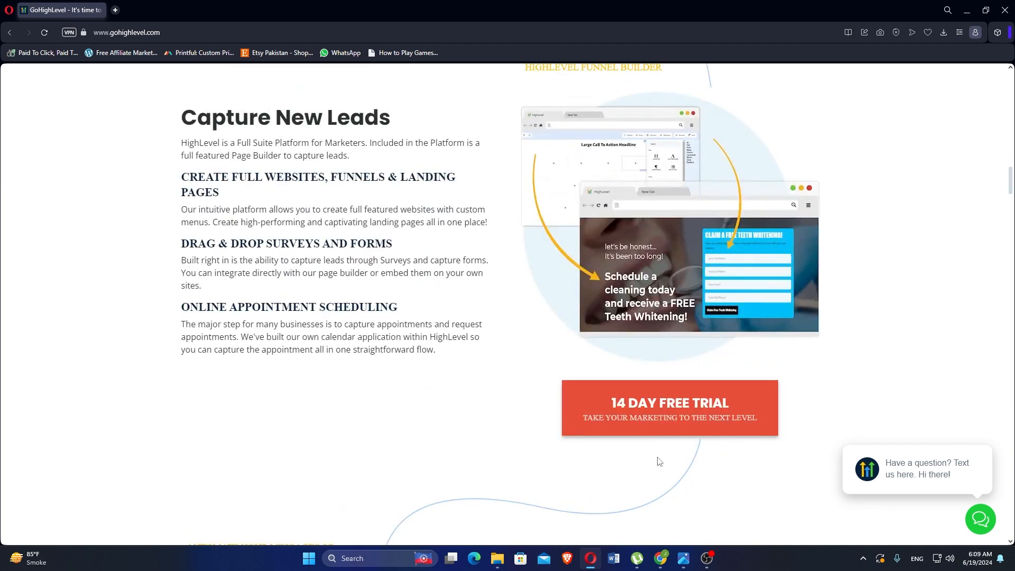
pyautogui.moveTo(1011, 461)
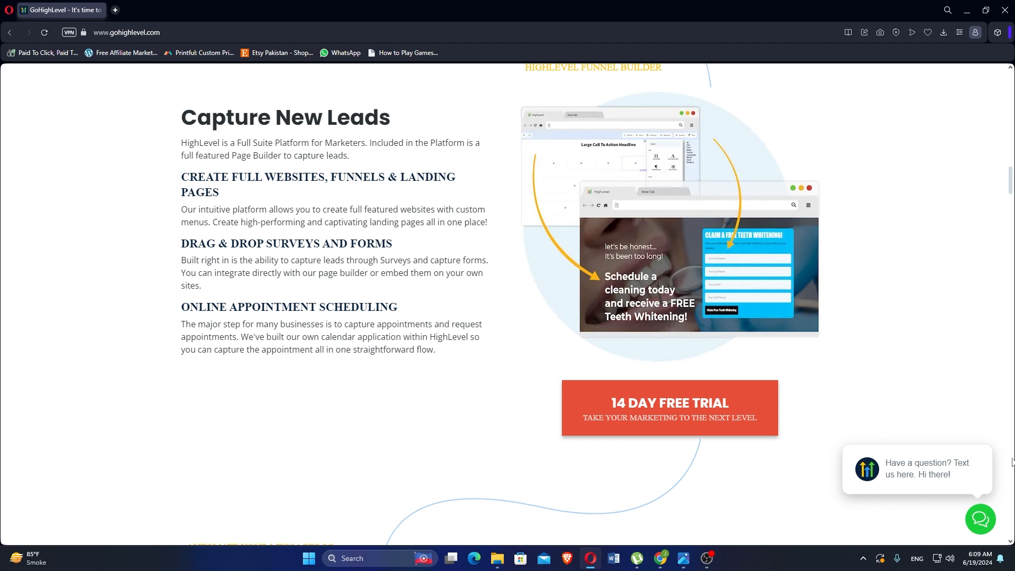
pyautogui.moveTo(896, 482)
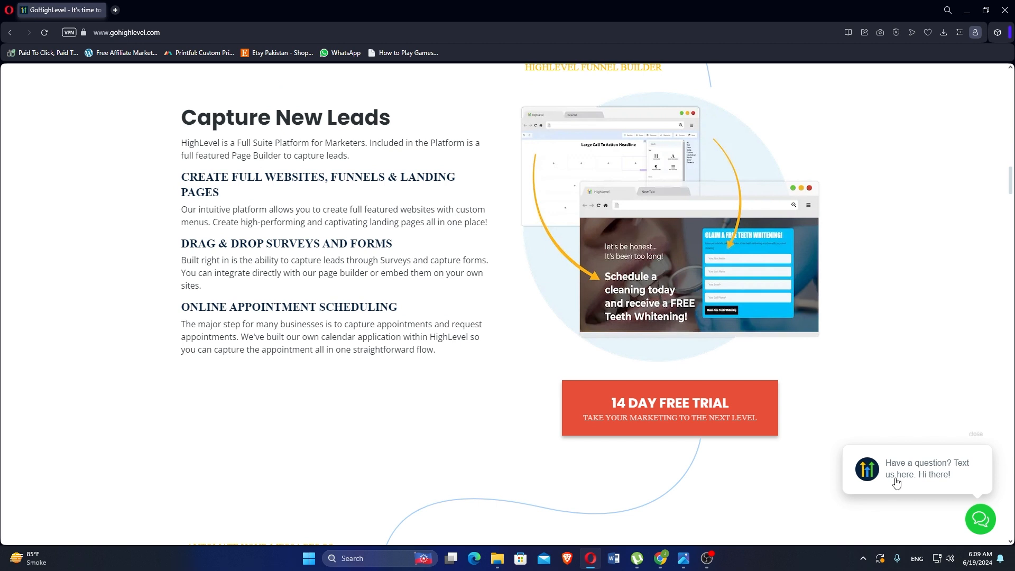
pyautogui.scroll(-3)
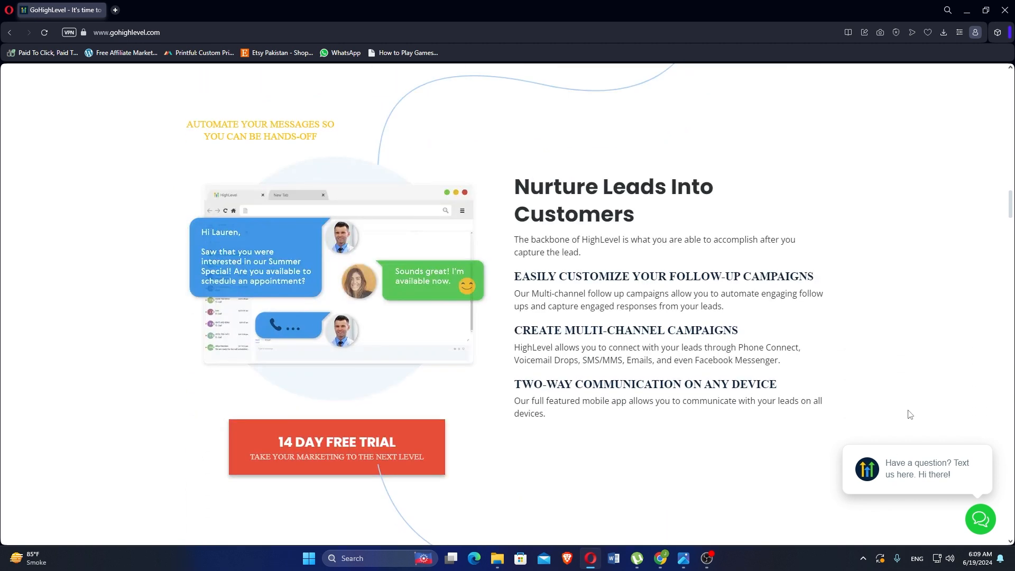
pyautogui.moveTo(930, 444)
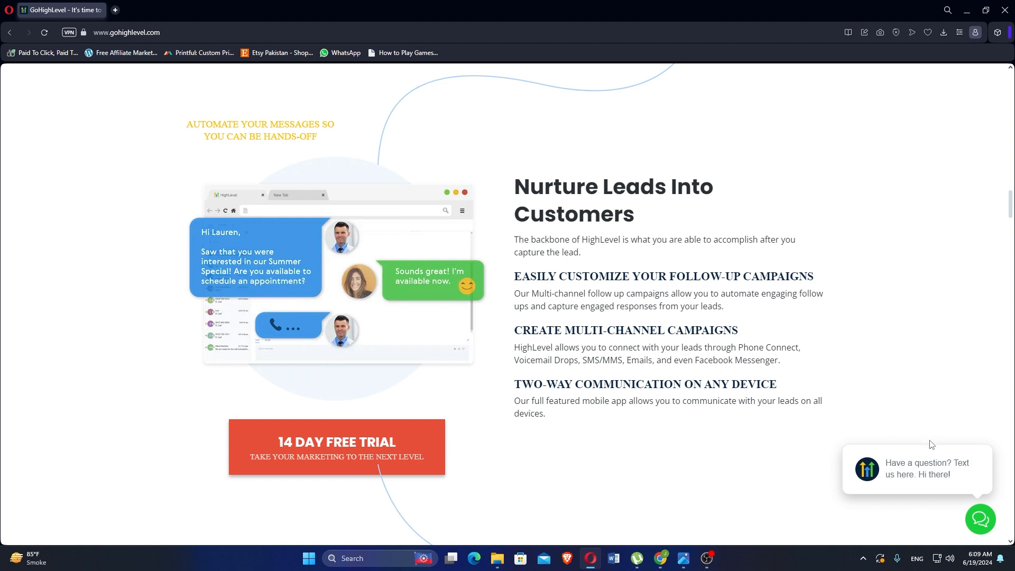
pyautogui.scroll(-3)
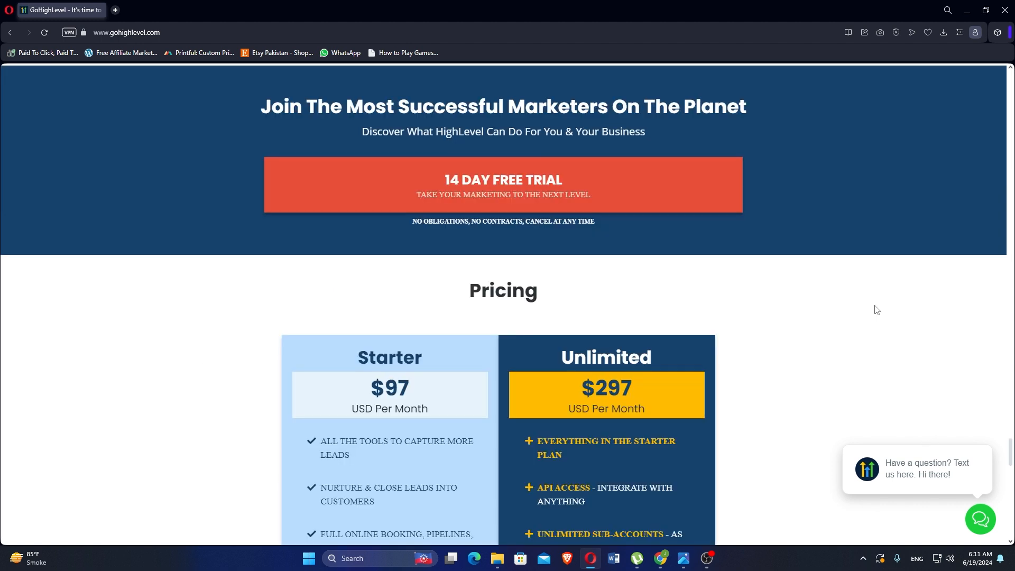
# Scroll through the Starter ($97) and Unlimited ($297) features and 14 Day Free Trial buttons.
pyautogui.scroll(-3)
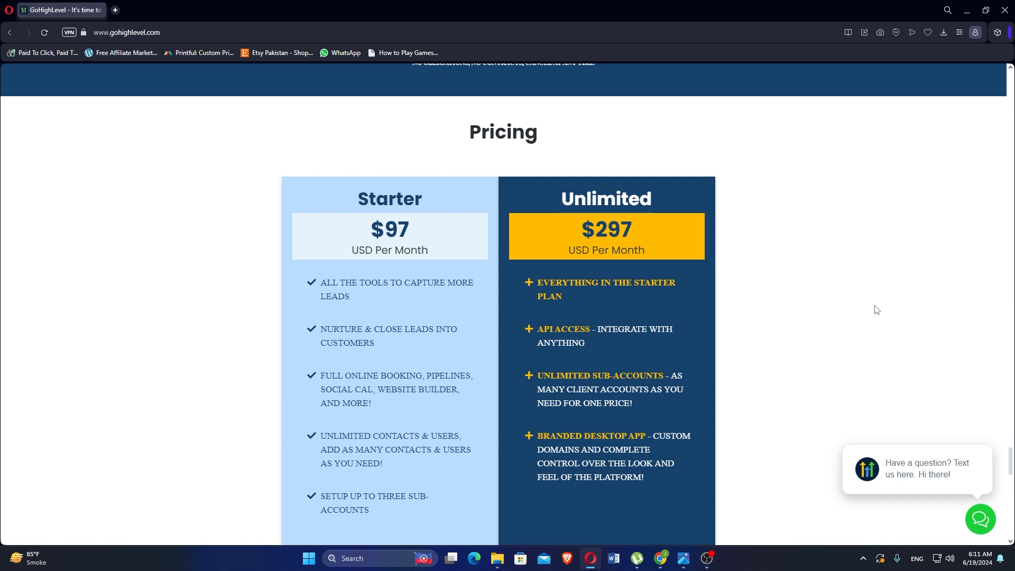
pyautogui.scroll(-3)
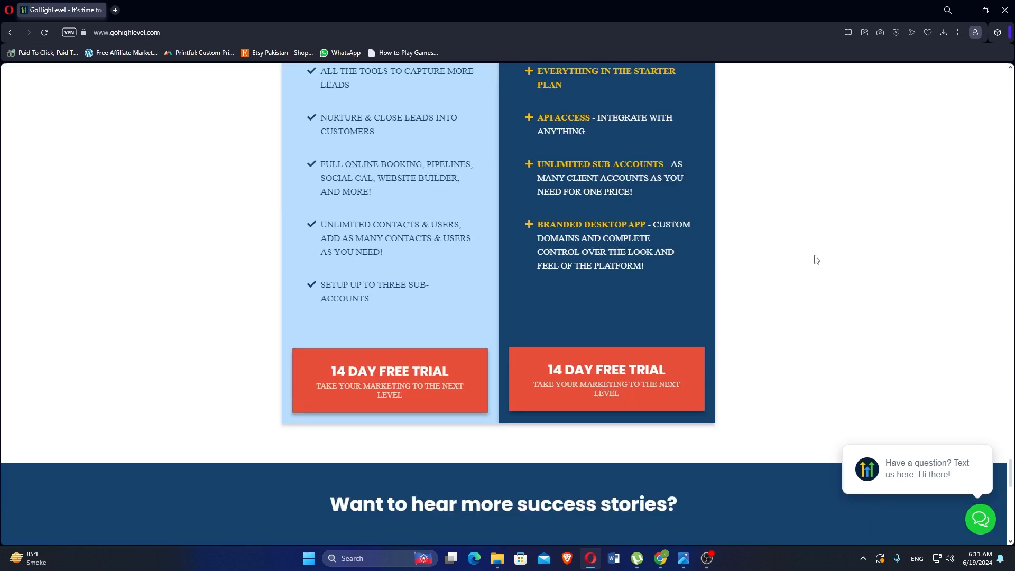
pyautogui.moveTo(824, 261)
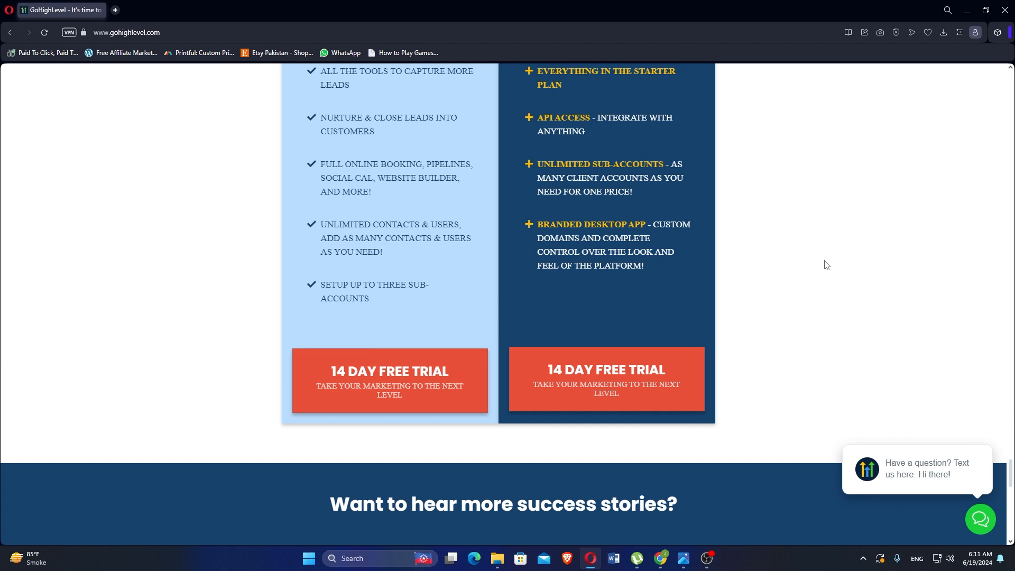
# Expand Affiliate Program in the footer and open the joinaffiliate page.
pyautogui.scroll(-3)
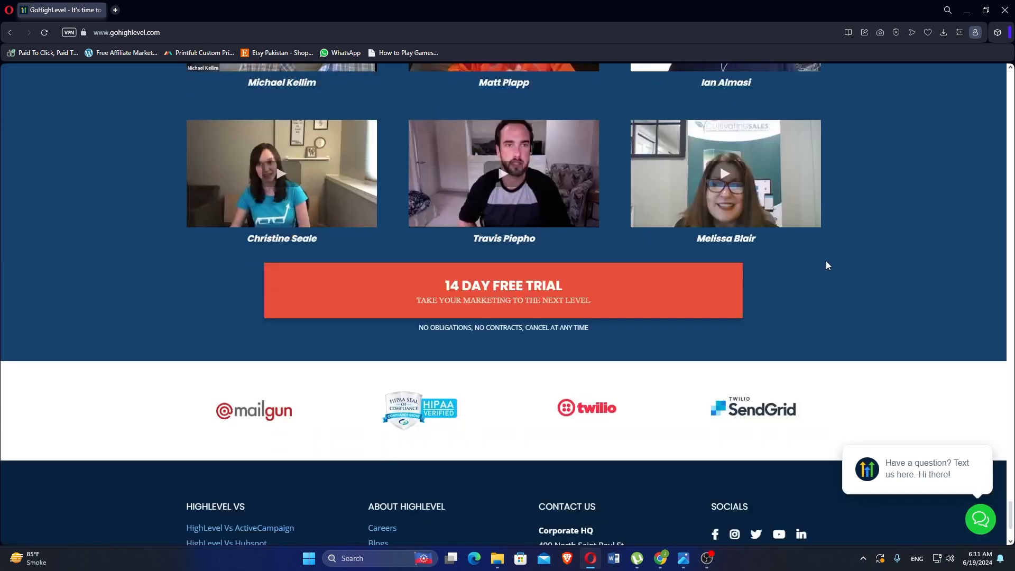
pyautogui.scroll(-3)
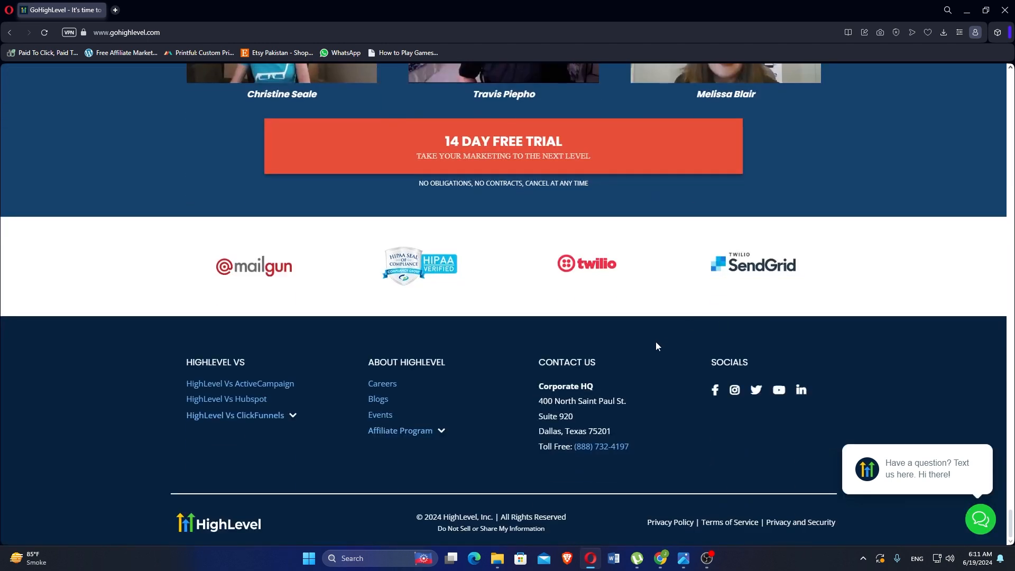
pyautogui.click(401, 431)
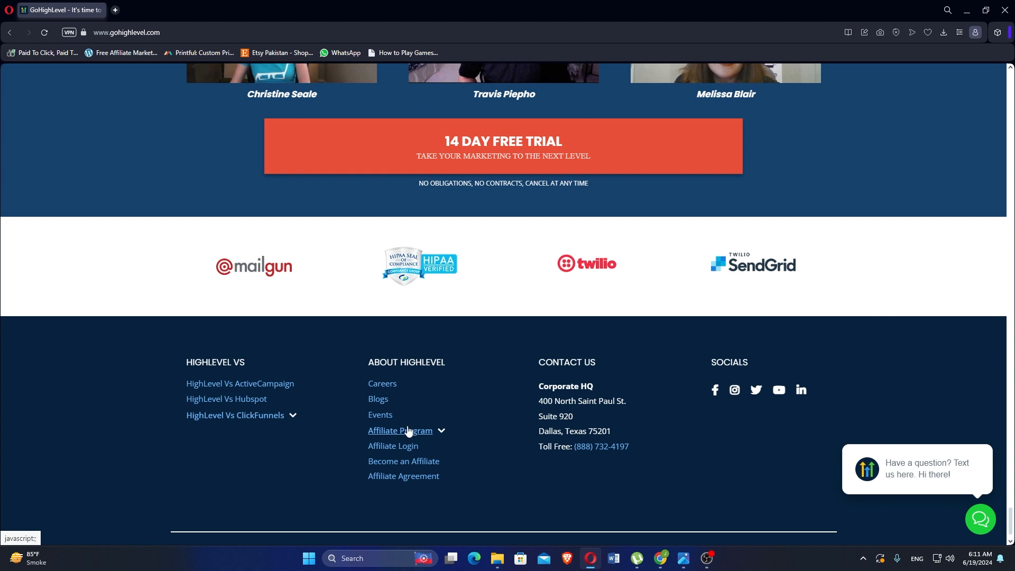
pyautogui.click(403, 461)
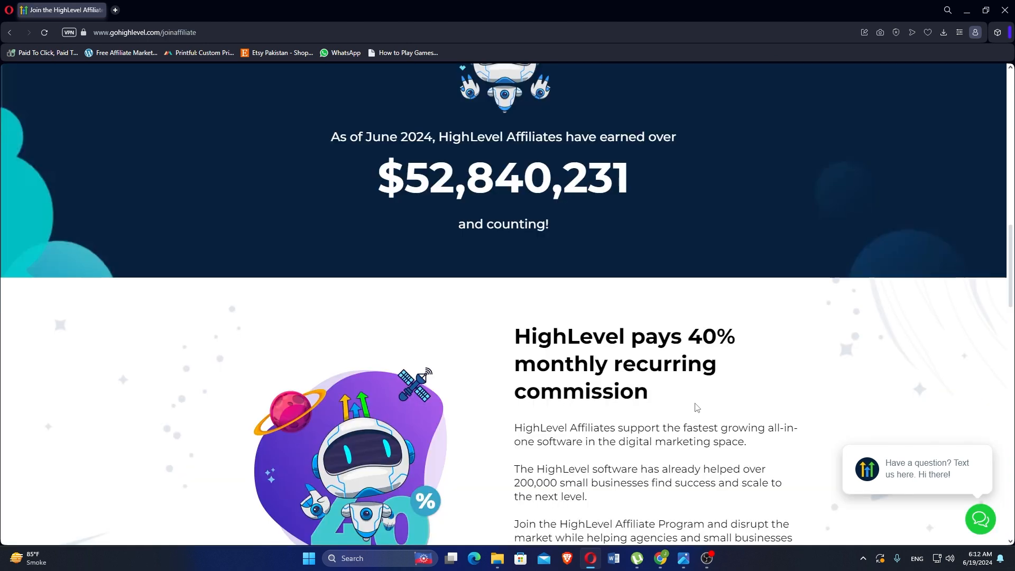
# Scroll past the commission details and testimonials to Create My Free Affiliate Account.
pyautogui.scroll(-3)
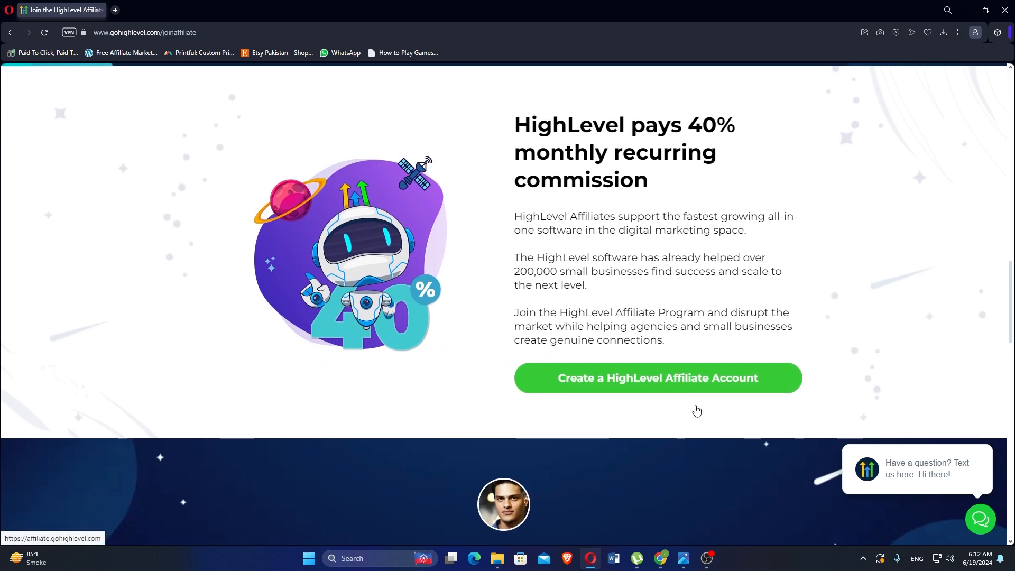
pyautogui.moveTo(707, 431)
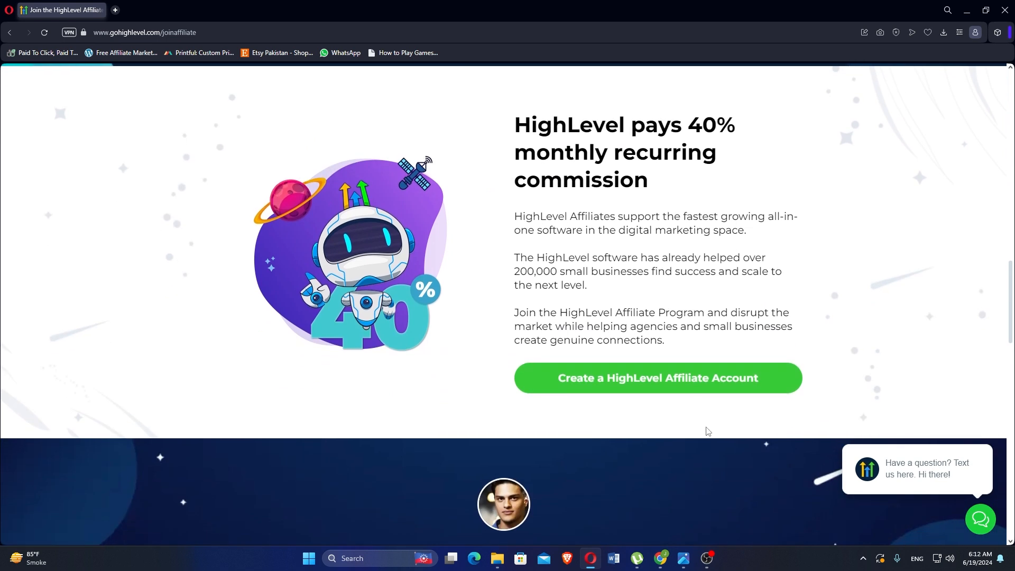
pyautogui.moveTo(713, 447)
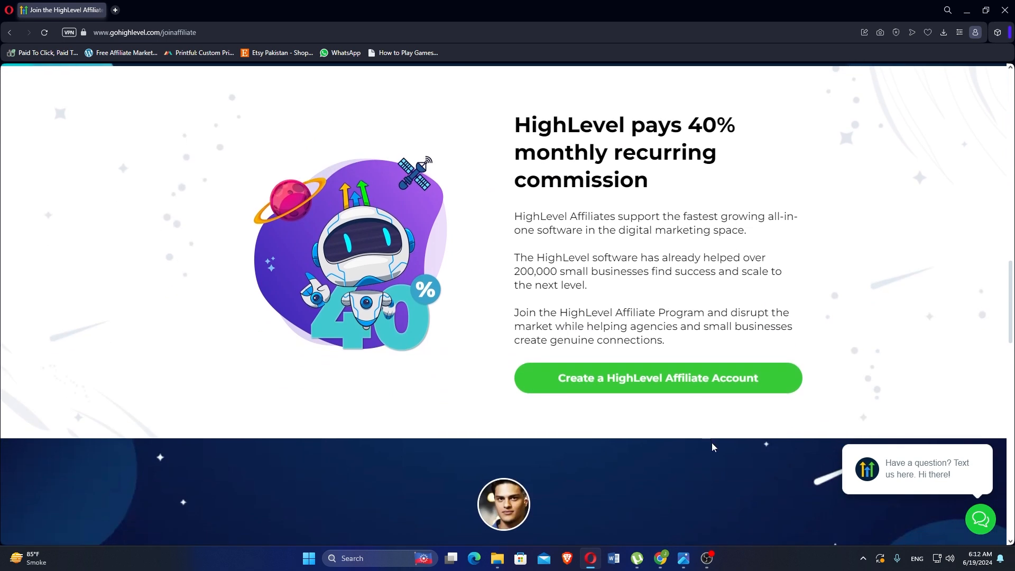
pyautogui.moveTo(715, 451)
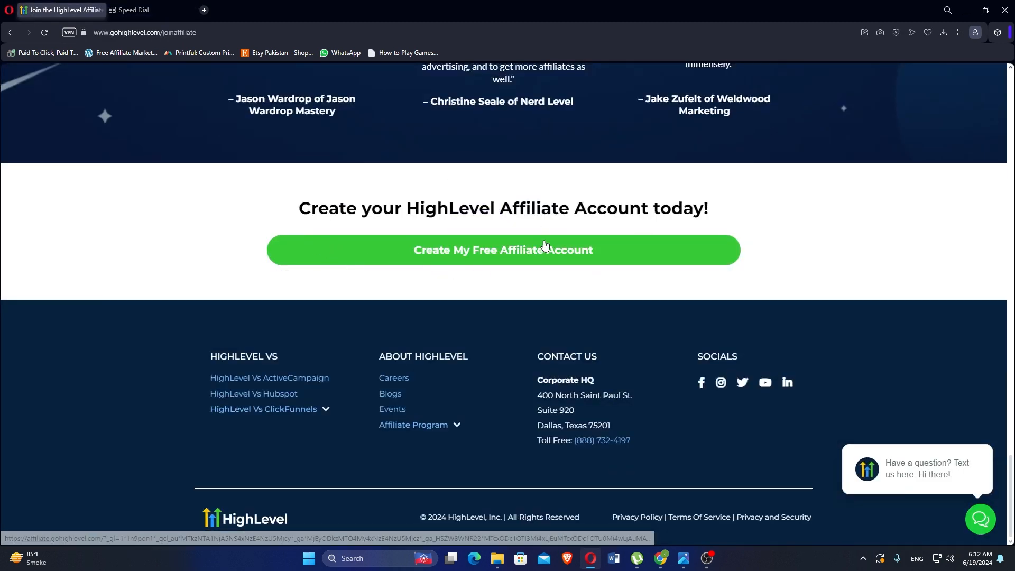
pyautogui.moveTo(856, 129)
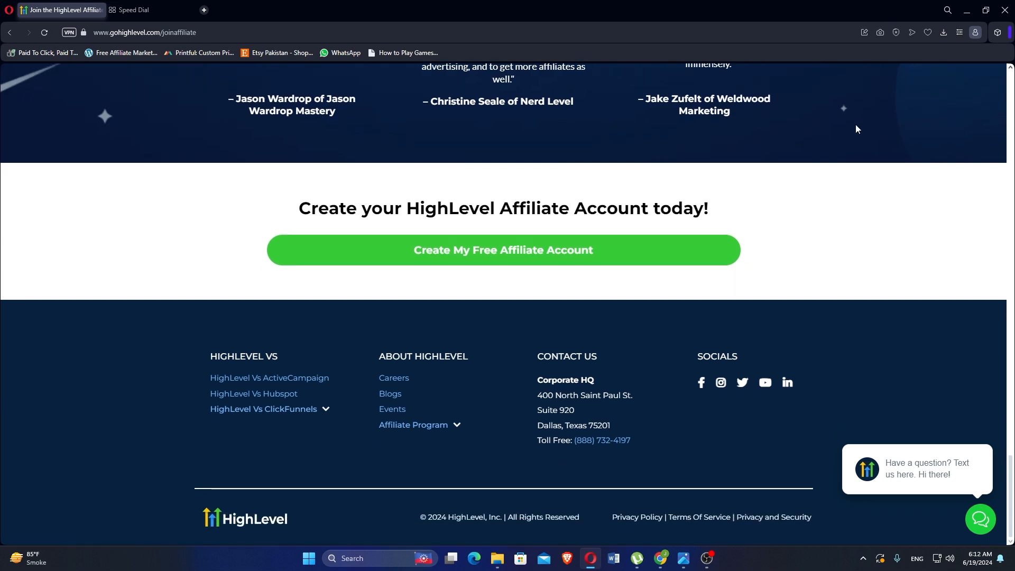
pyautogui.moveTo(873, 108)
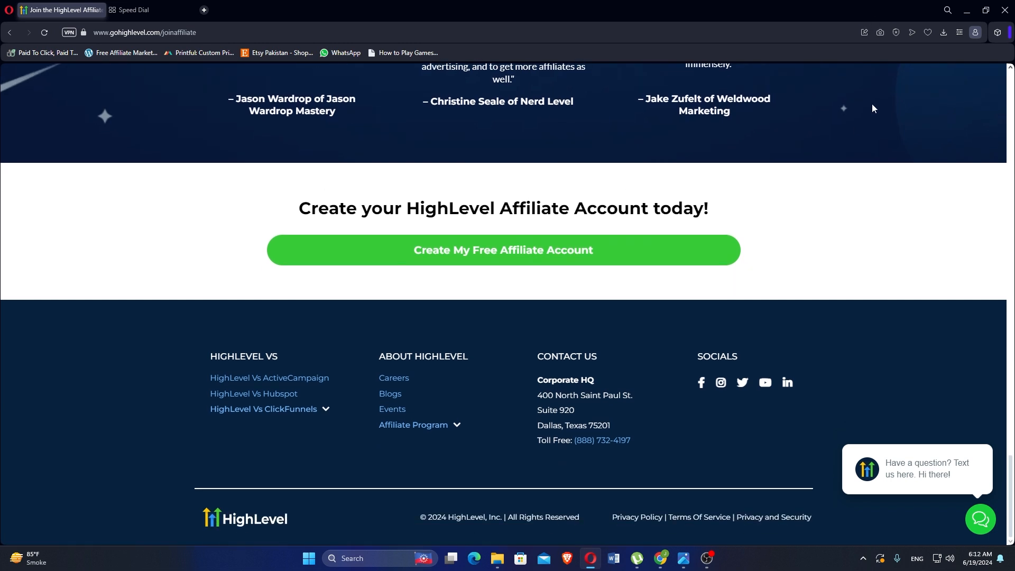
pyautogui.moveTo(883, 93)
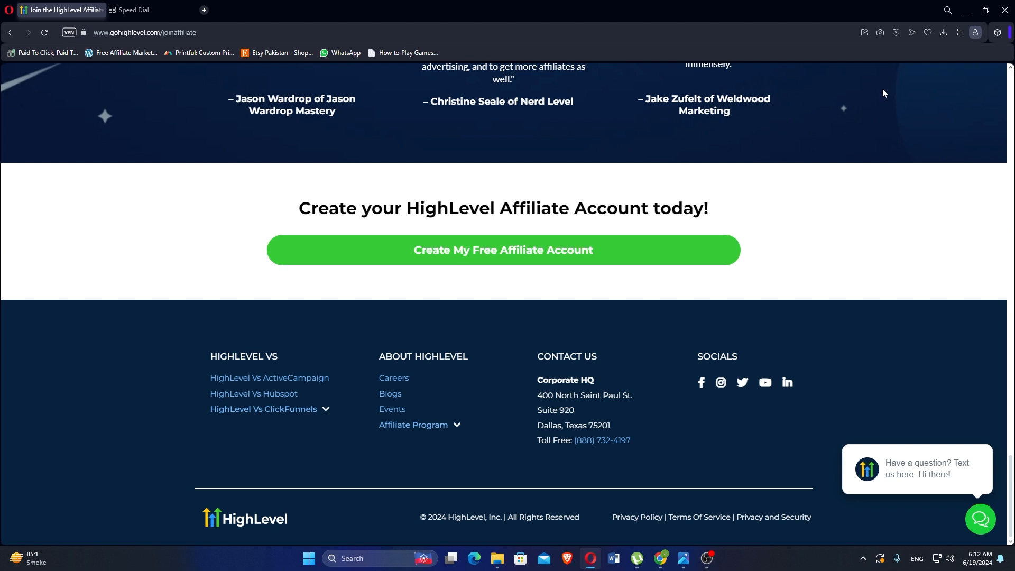
pyautogui.moveTo(900, 66)
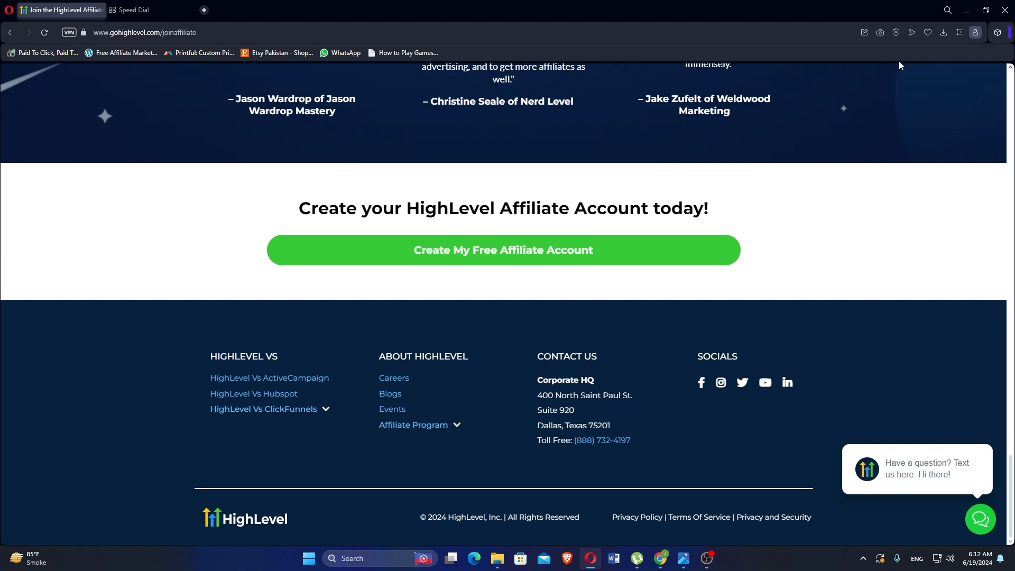
pyautogui.moveTo(919, 40)
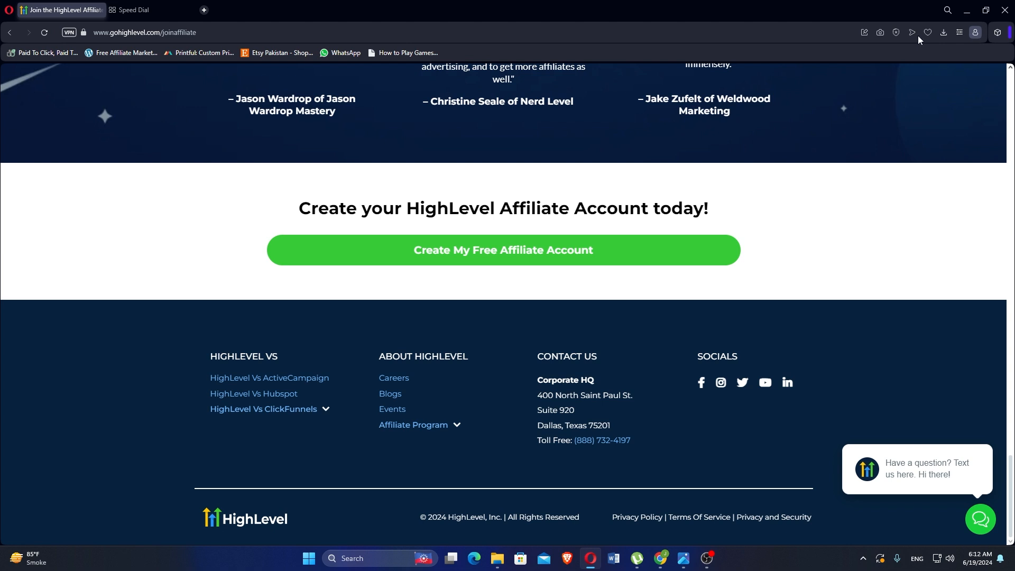
pyautogui.moveTo(943, 15)
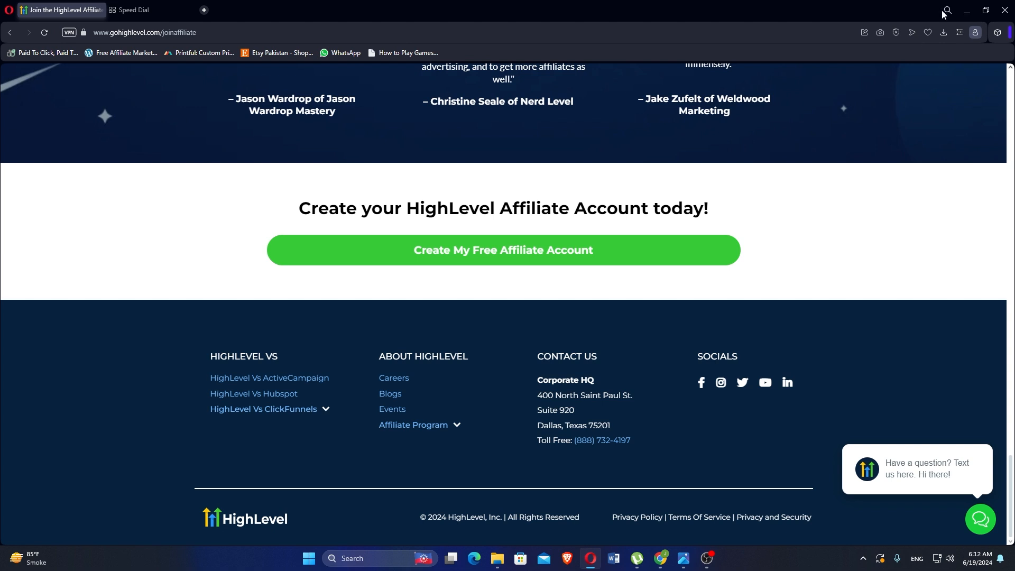
pyautogui.moveTo(959, 5)
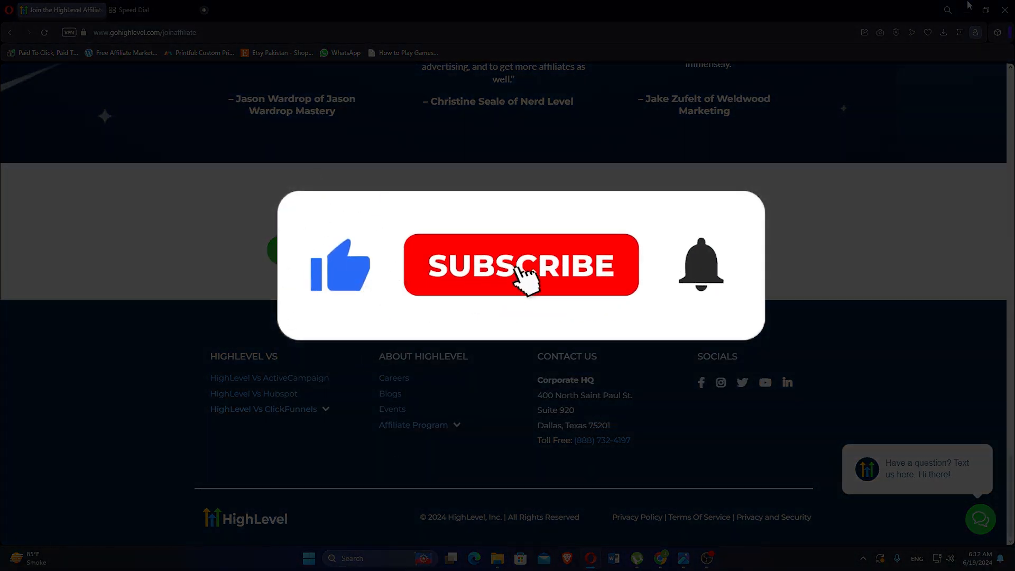
pyautogui.click(521, 265)
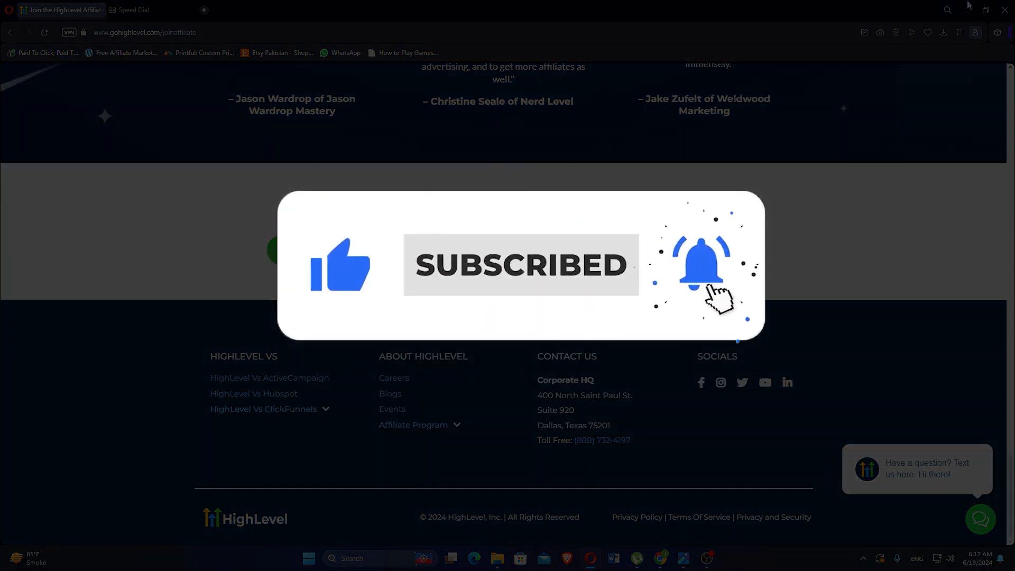